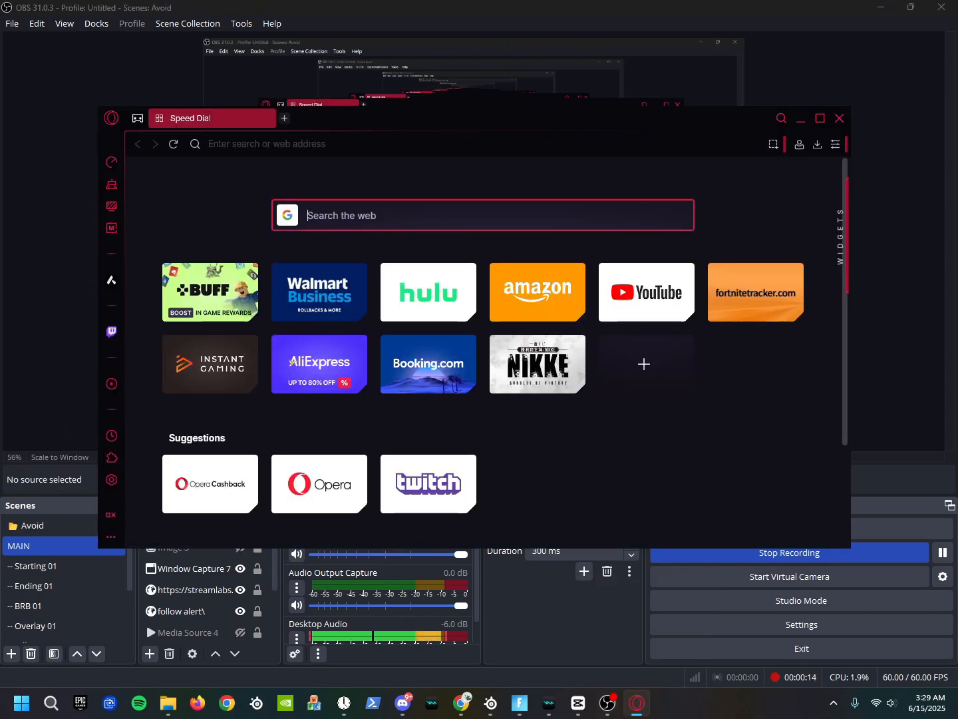
Search Google for 'steelseries gg download' from the Opera GX Speed Dial.
type("steelseris gg")
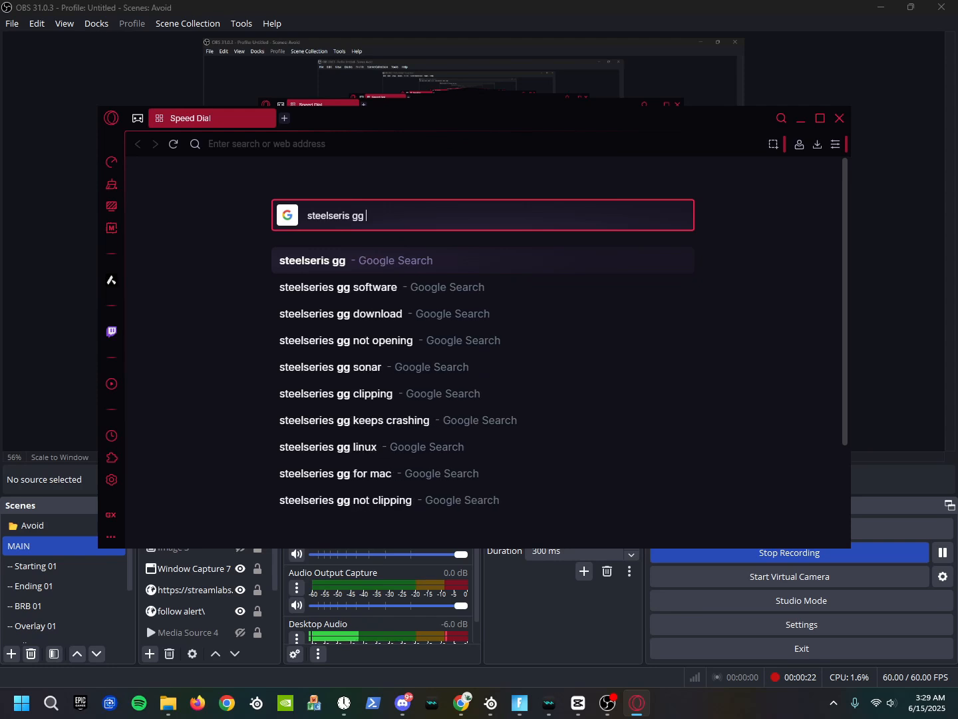
type("dowload")
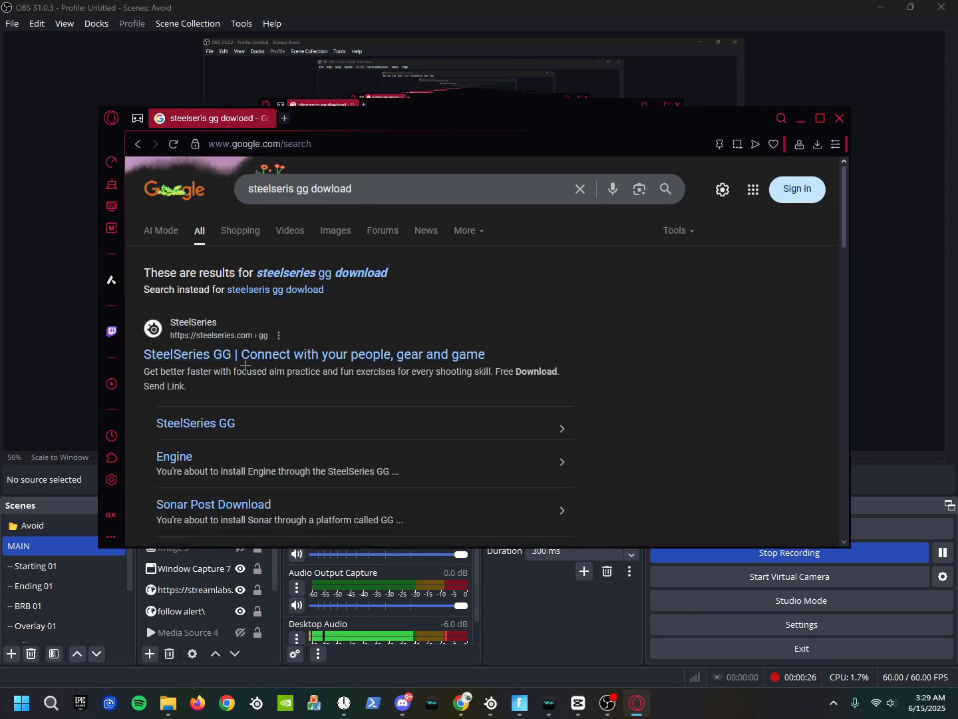
Open the SteelSeries Engine download page, accept its cookie notice, and maximize the browser.
left_click(173, 389)
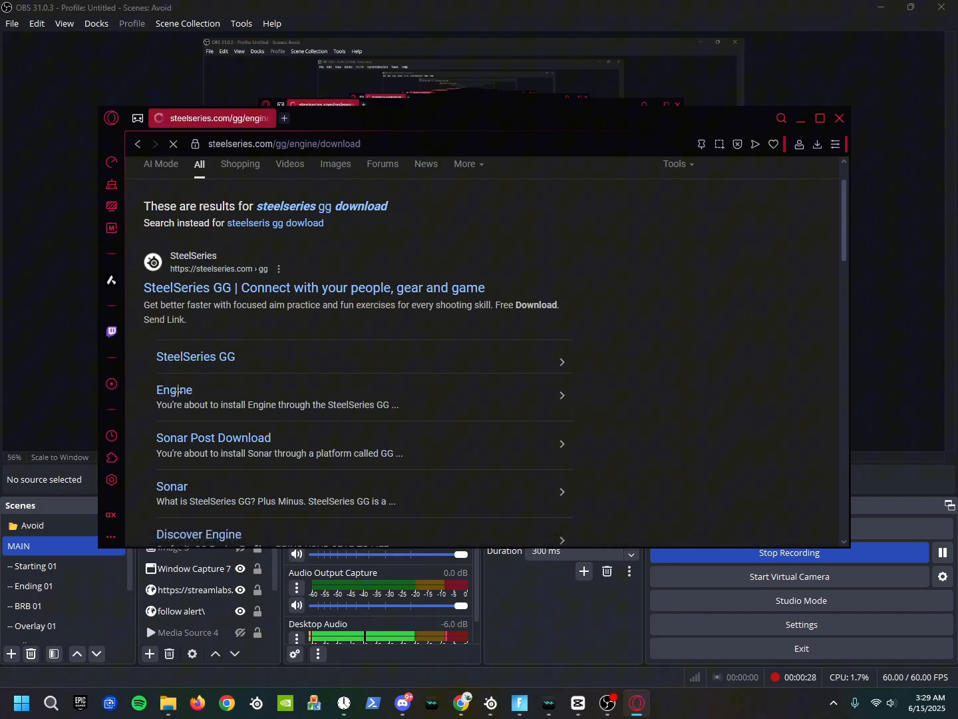
left_click(174, 390)
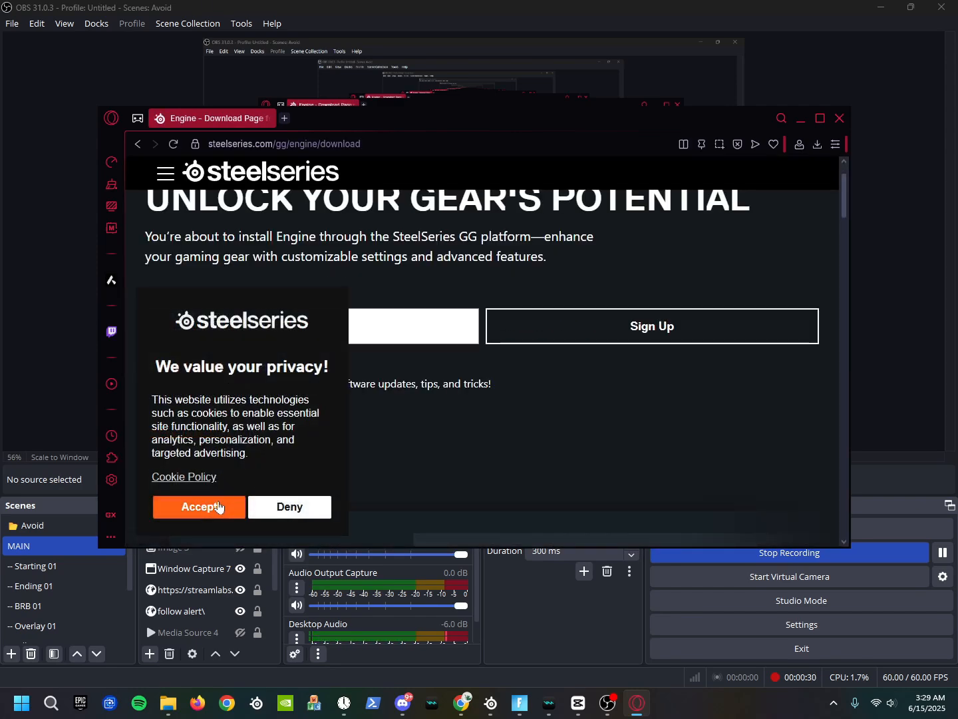
left_click(198, 507)
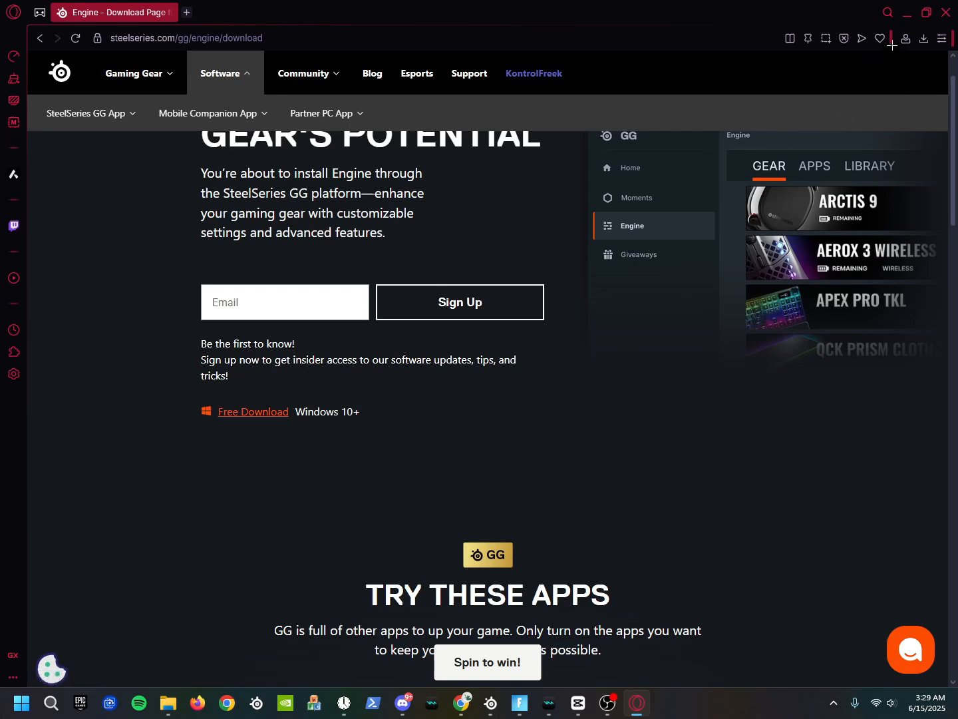
left_click(606, 702)
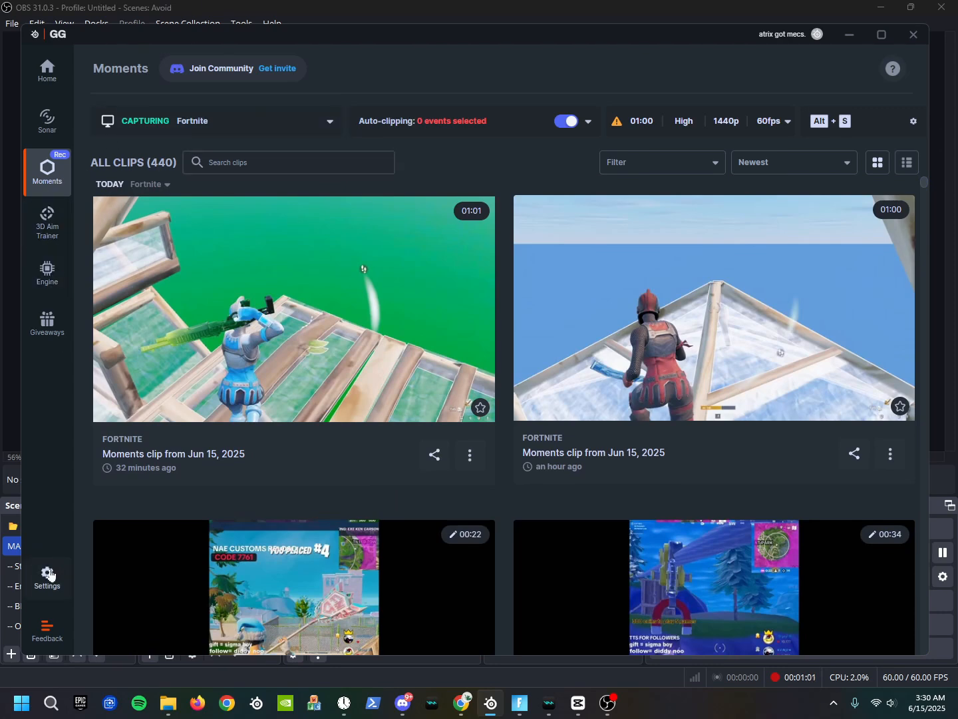
In Moments Clip Settings, choose 1 Minute duration, 60 FPS and High quality.
left_click(46, 578)
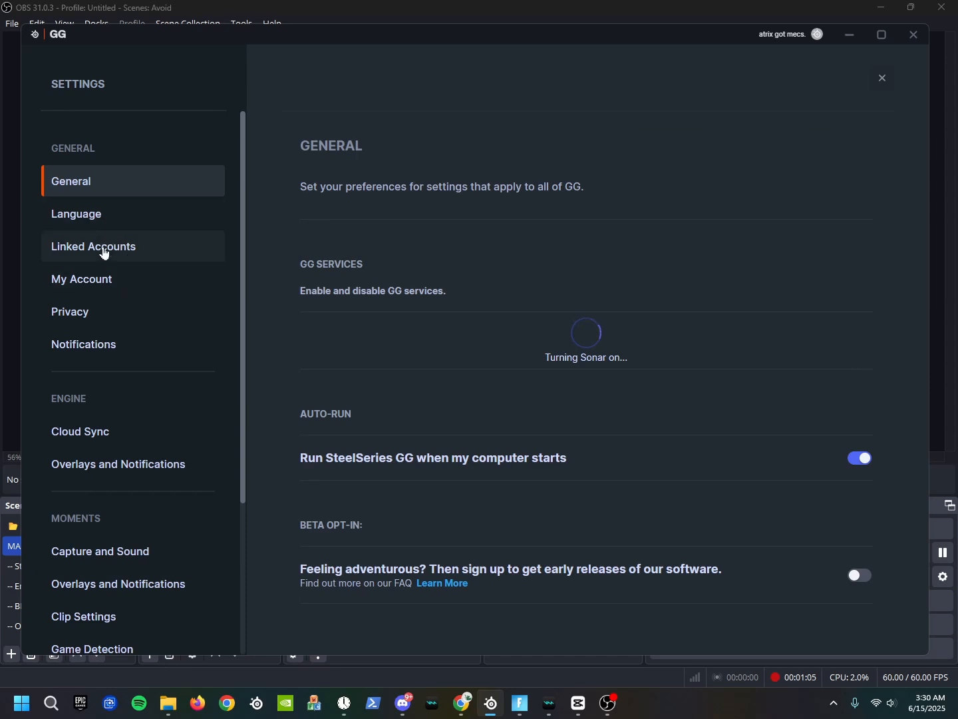
scroll("down", 3)
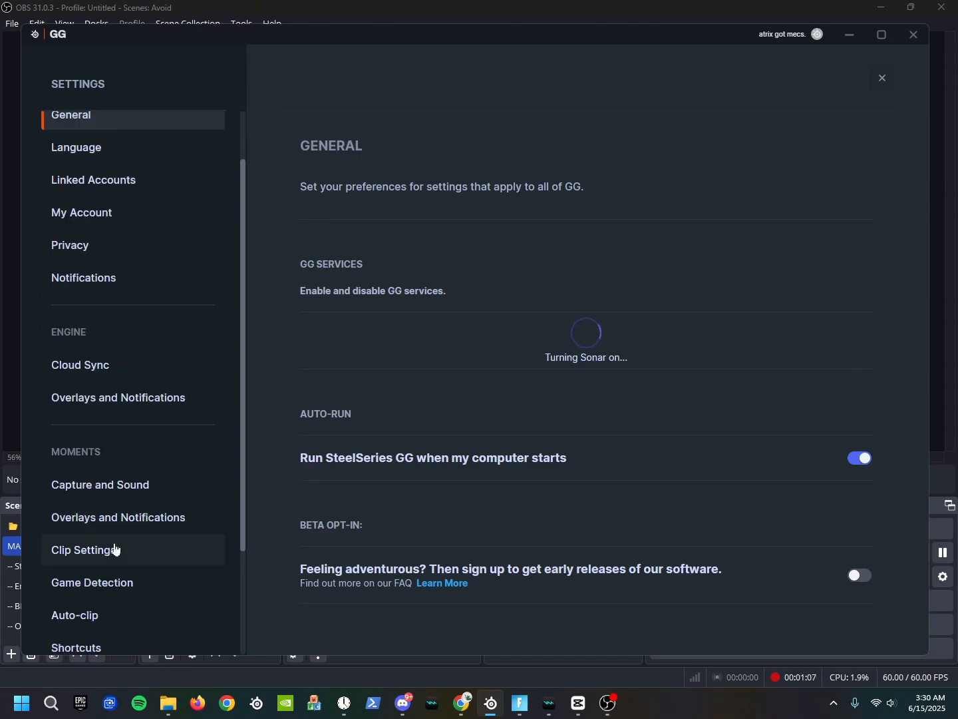
left_click(82, 549)
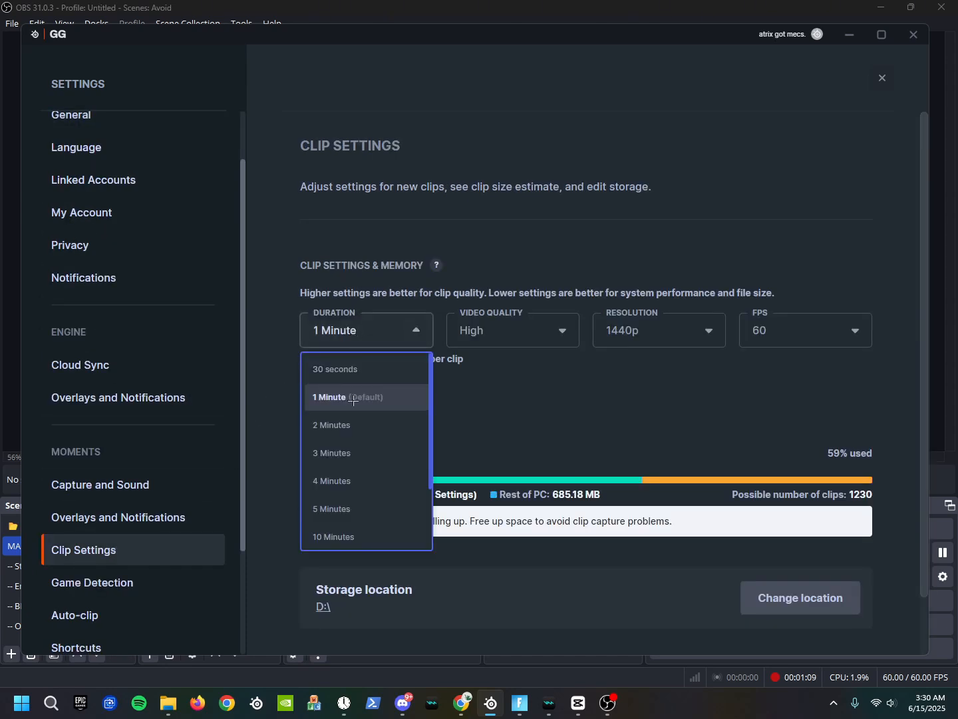
mouse_move(346, 369)
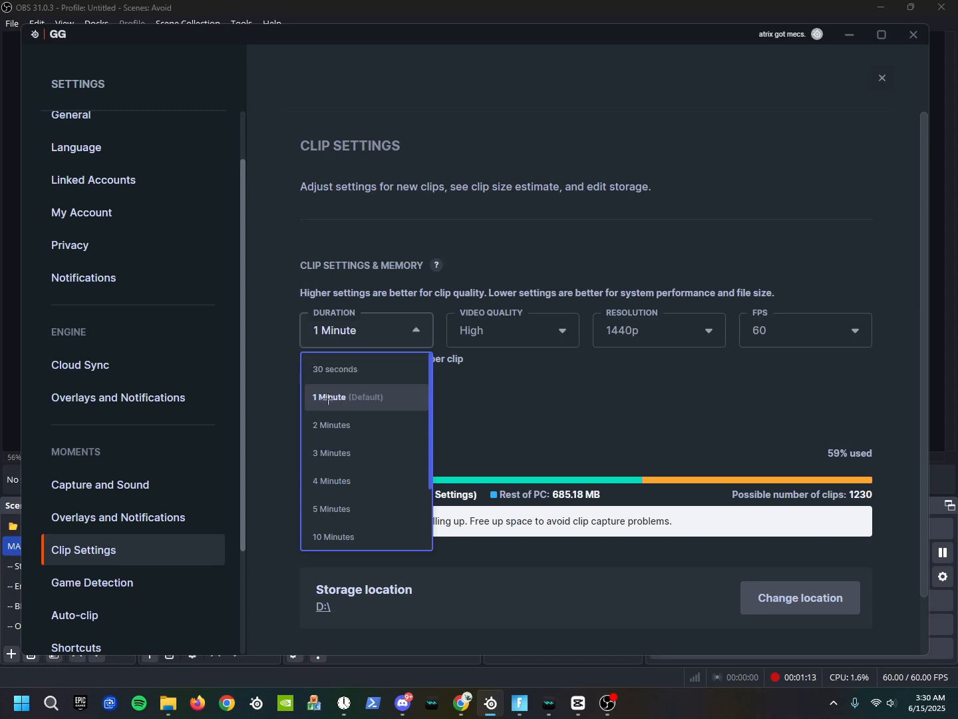
left_click(347, 397)
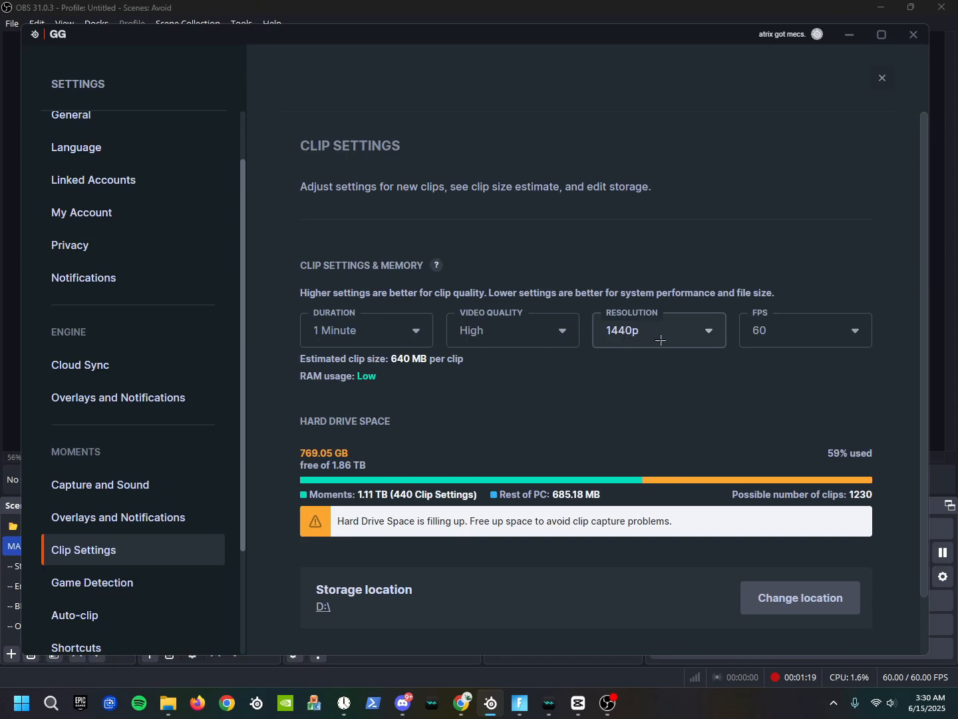
left_click(803, 330)
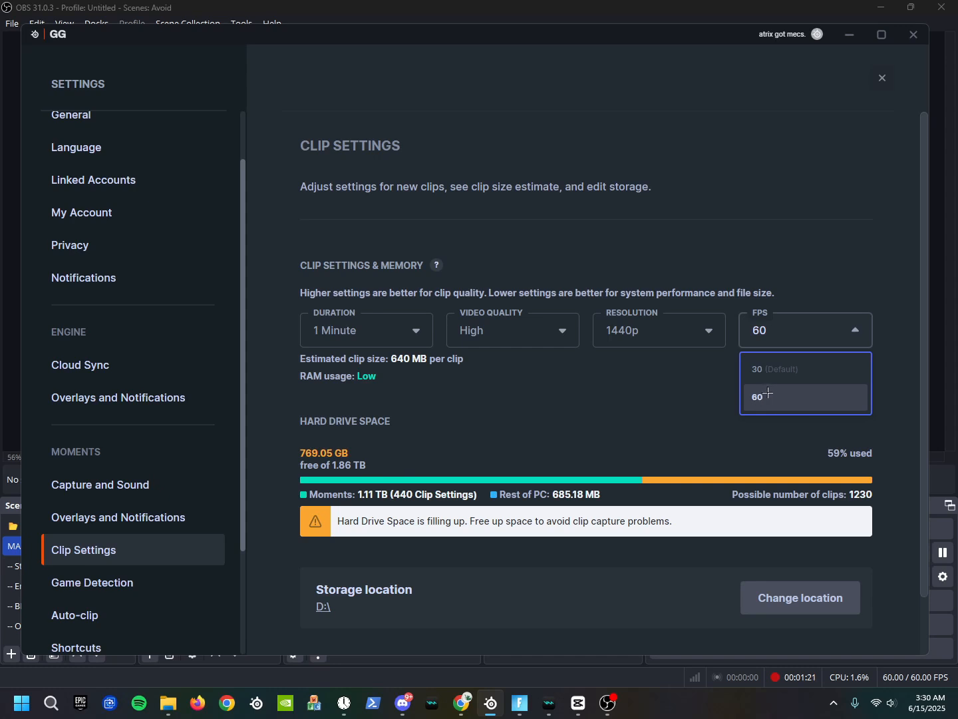
left_click(512, 331)
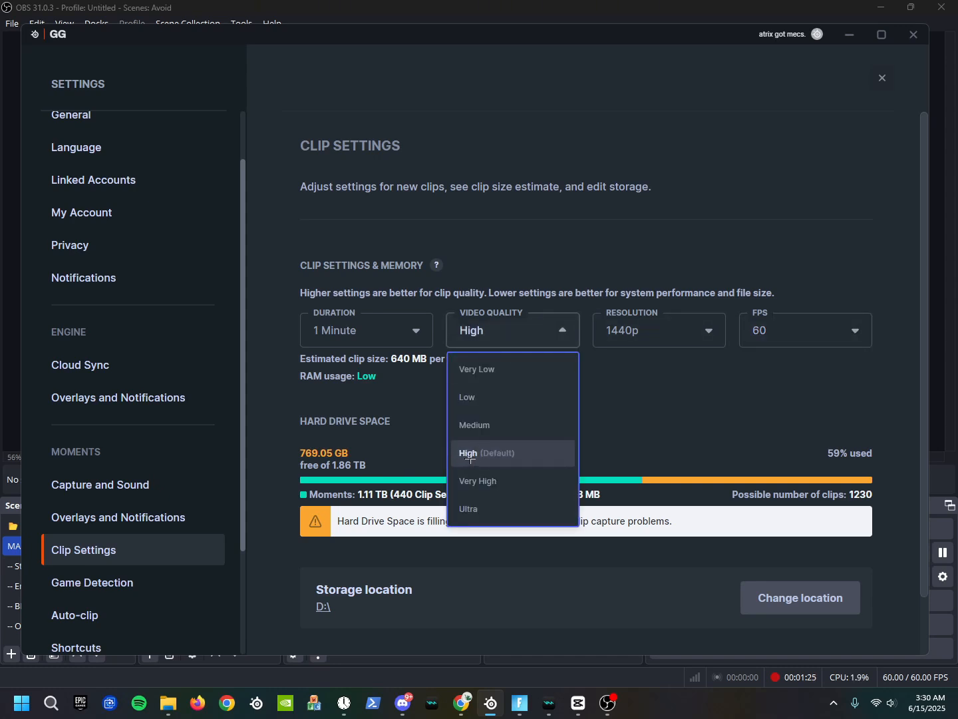
left_click(469, 453)
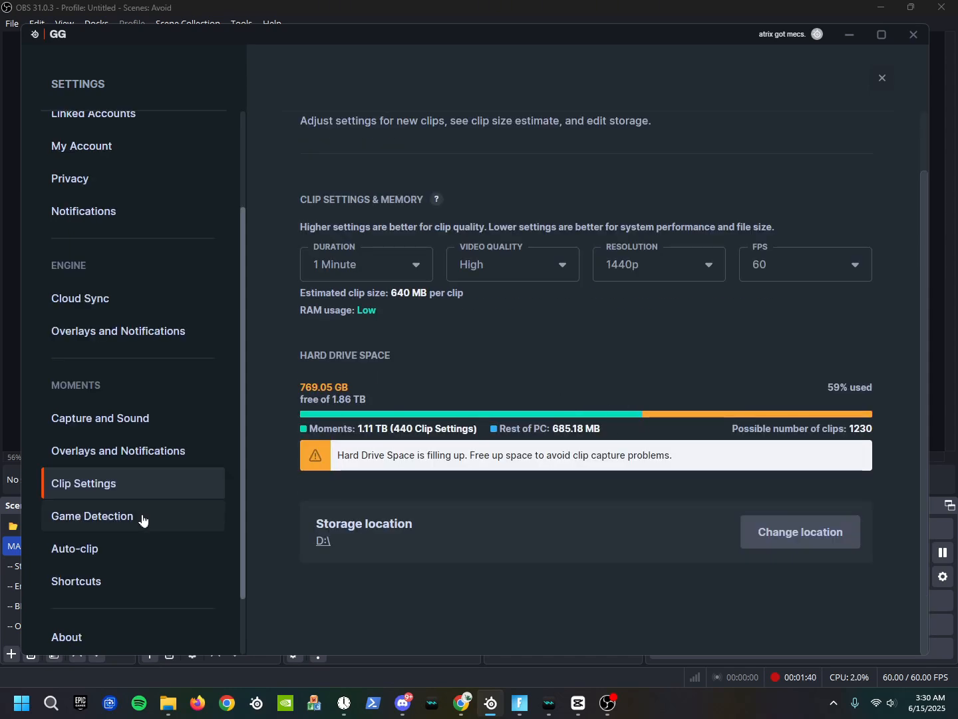
mouse_move(100, 418)
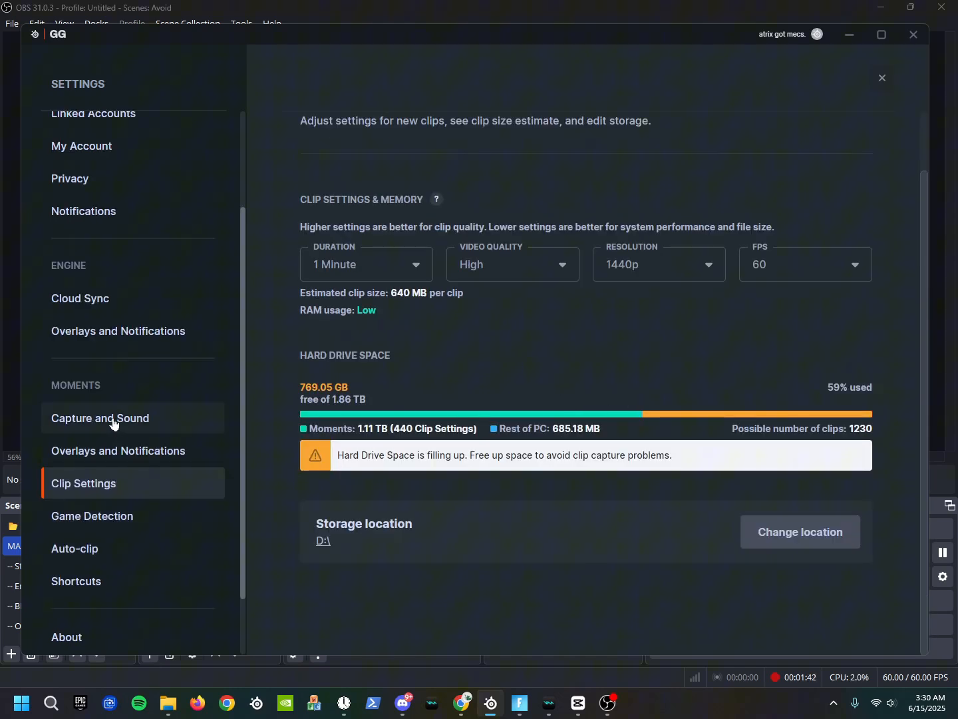
View Capture and Sound: Windows default audio devices, in-game cursor capture on.
left_click(100, 418)
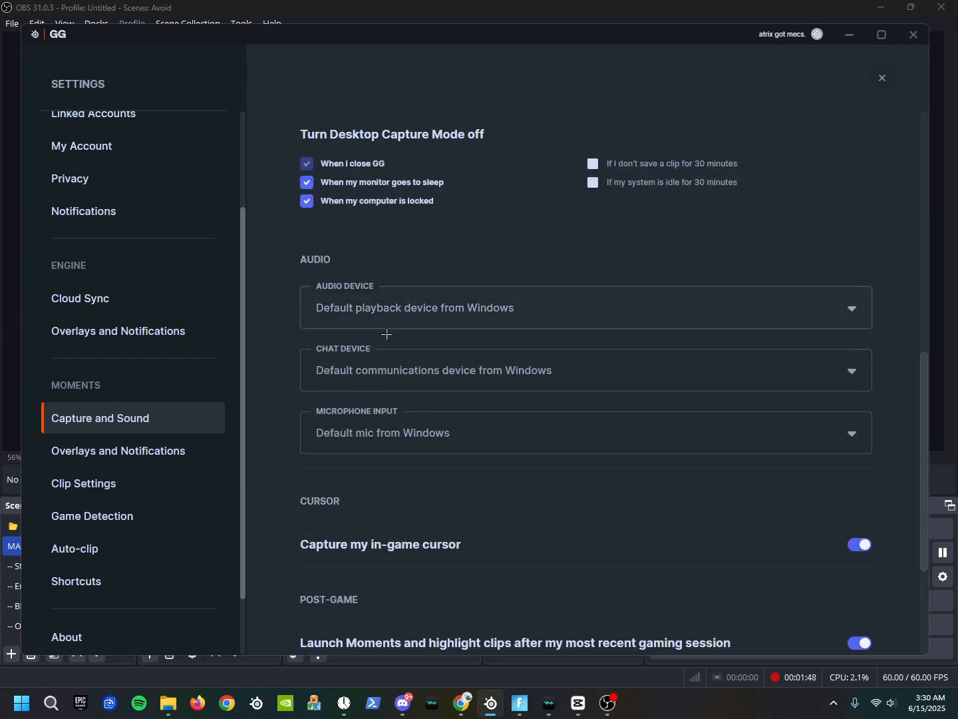
left_click(586, 308)
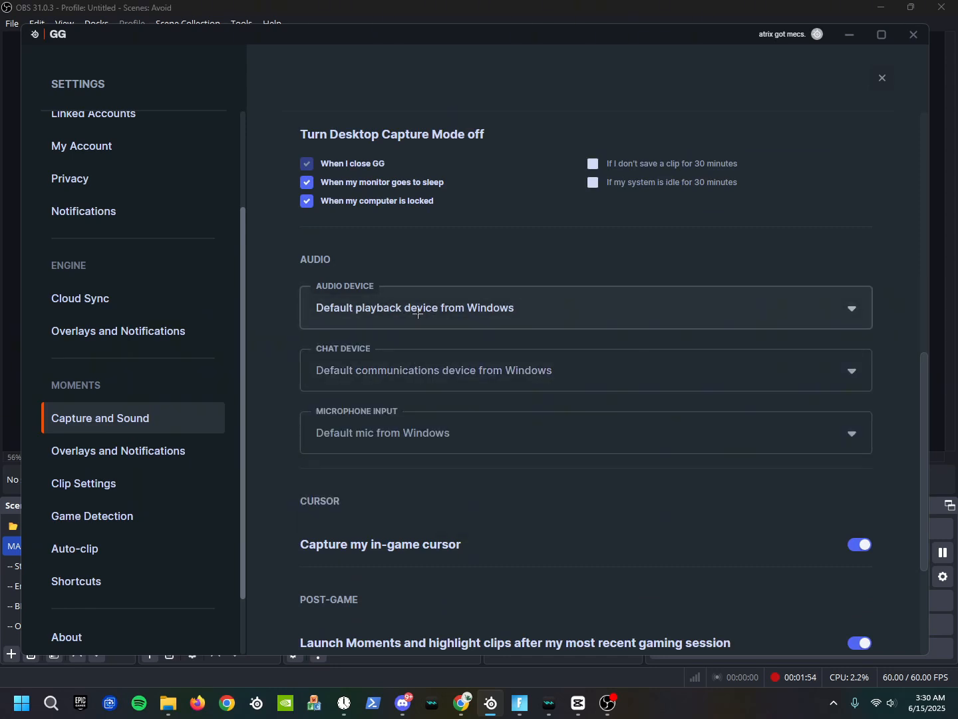
mouse_move(427, 316)
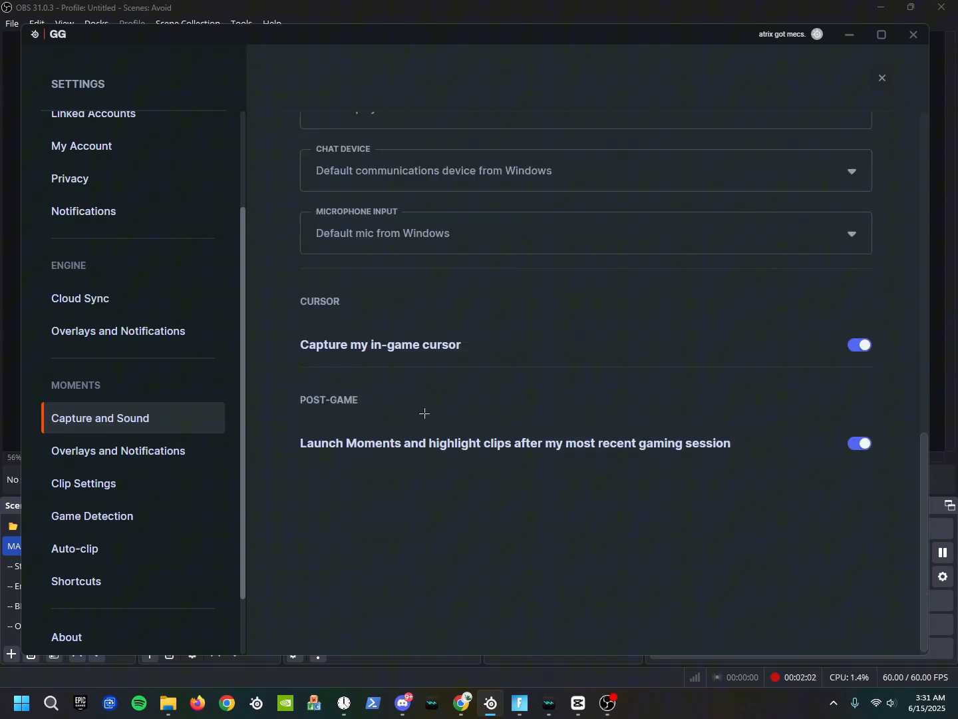
Review overlay positions: in-game overlay Top Right, exported-clip overlay Bottom Left.
left_click(118, 450)
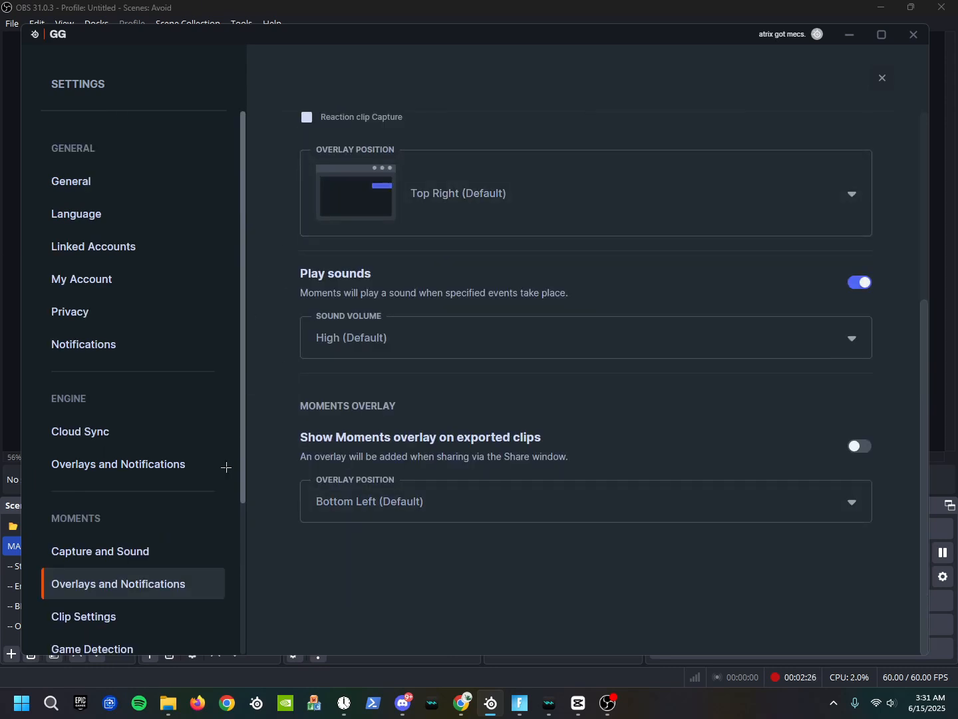
left_click(99, 551)
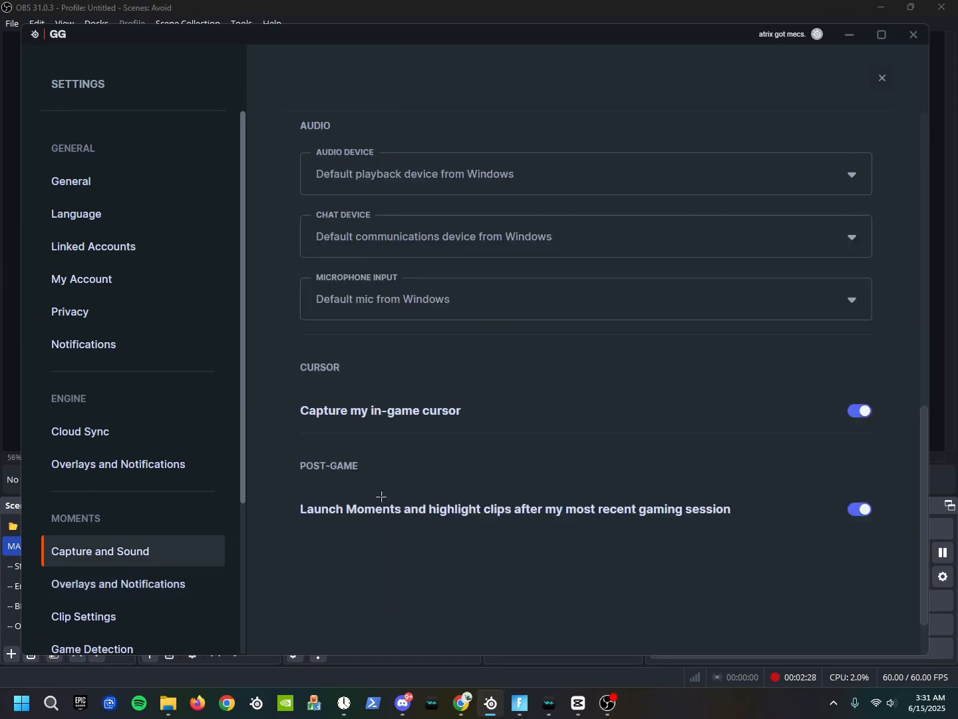
mouse_move(146, 583)
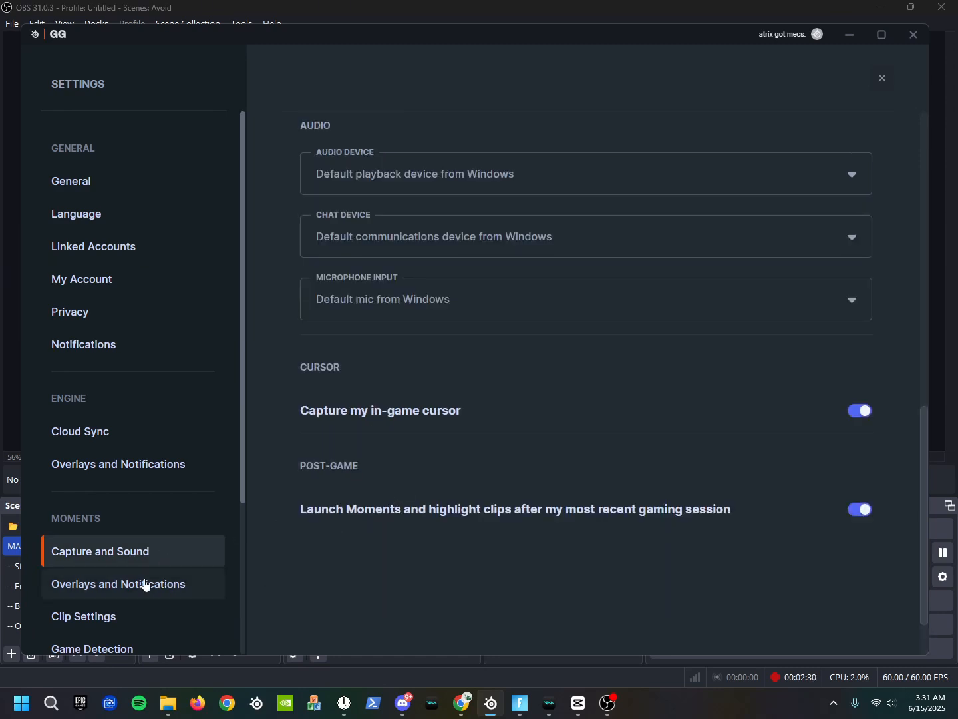
left_click(118, 584)
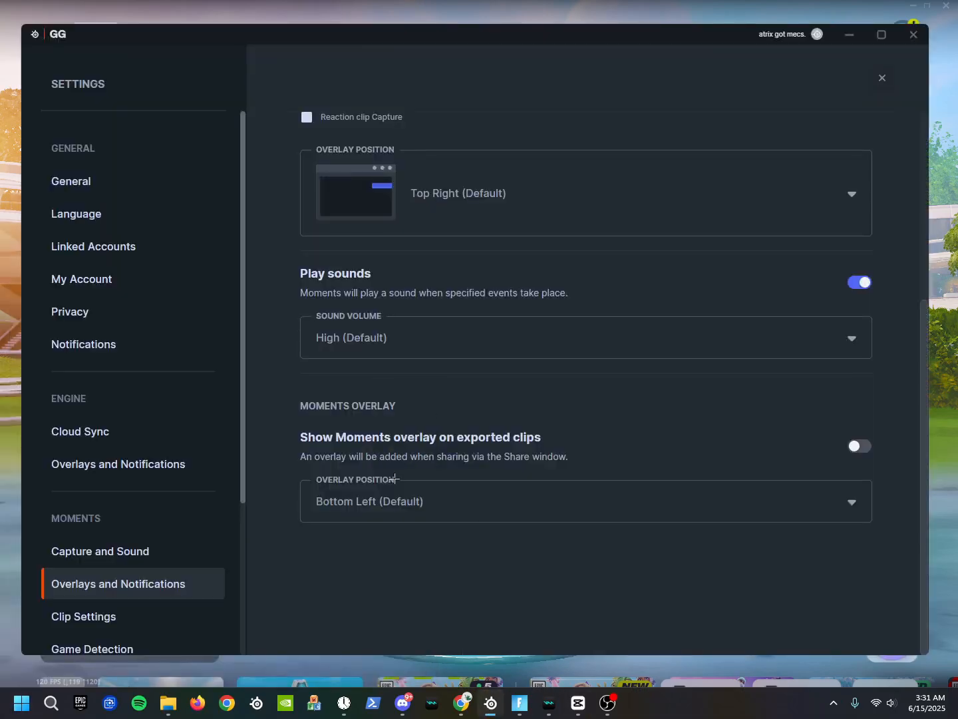
left_click(585, 501)
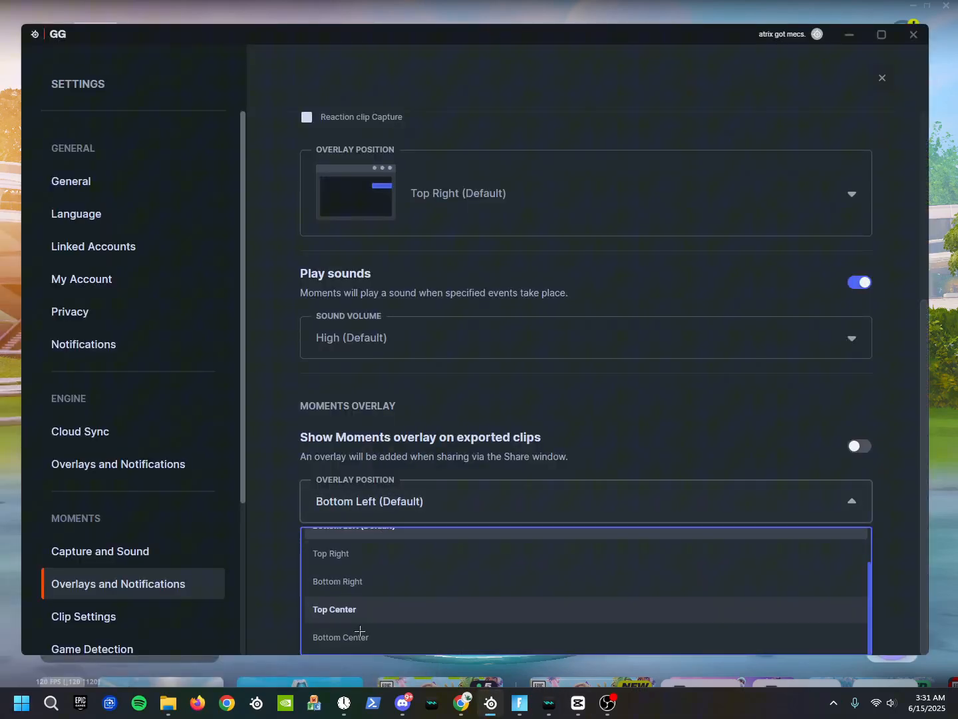
mouse_move(360, 609)
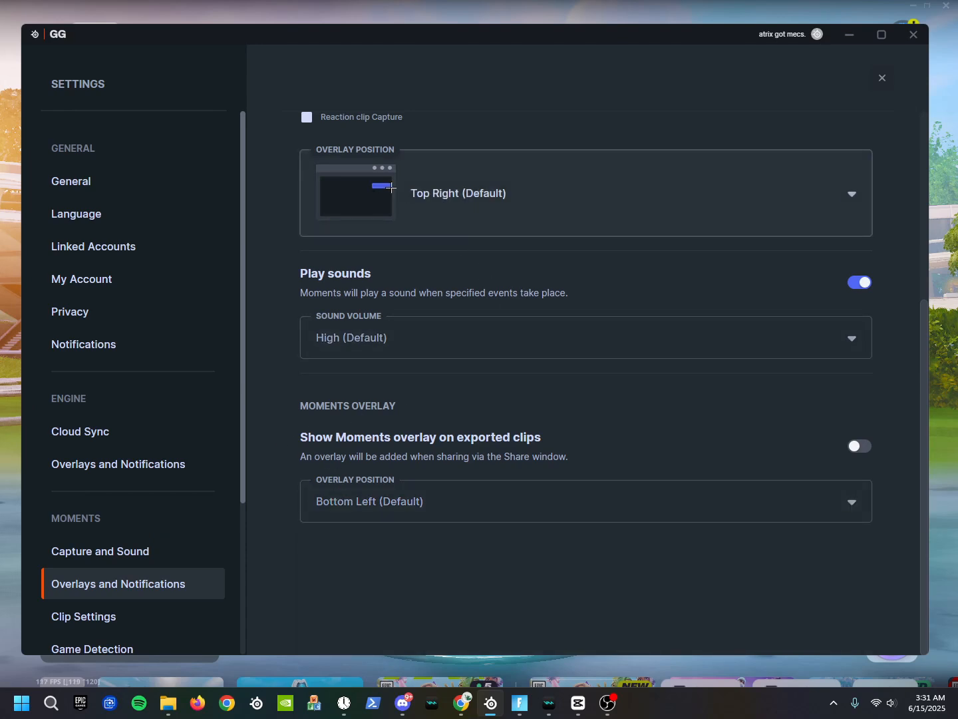
left_click(76, 513)
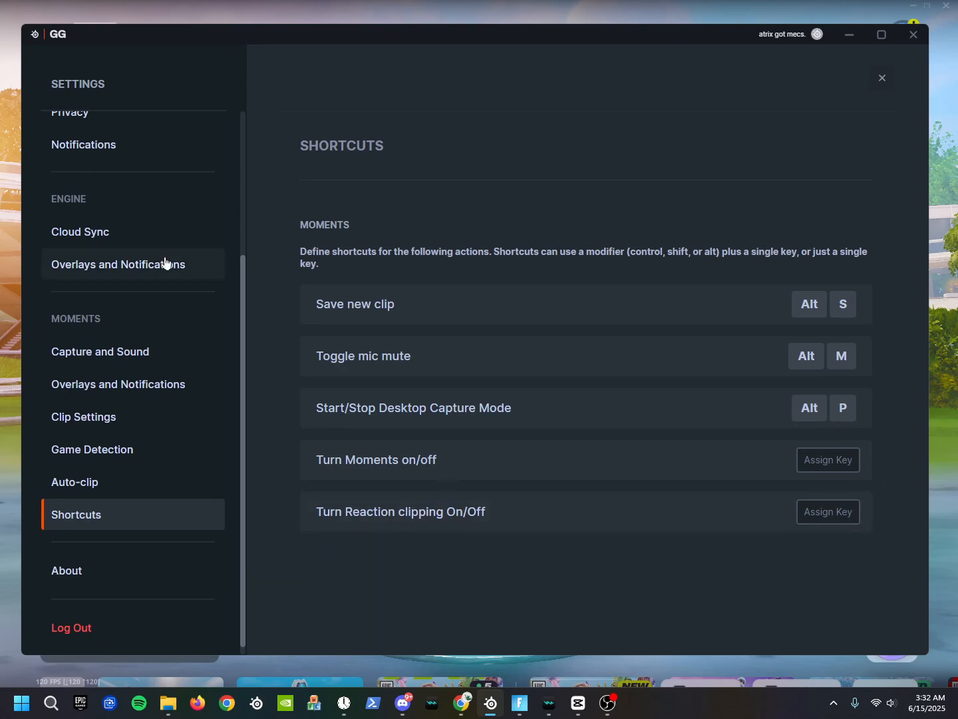
Visit the General settings page, then close Settings back to the Moments library.
left_click(70, 181)
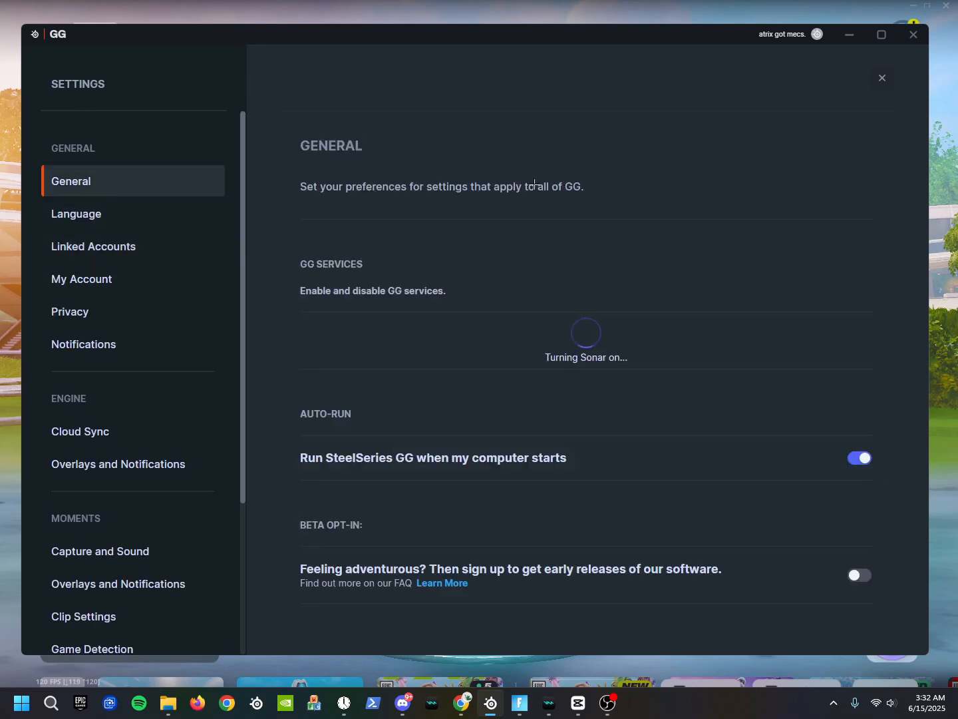
left_click(882, 77)
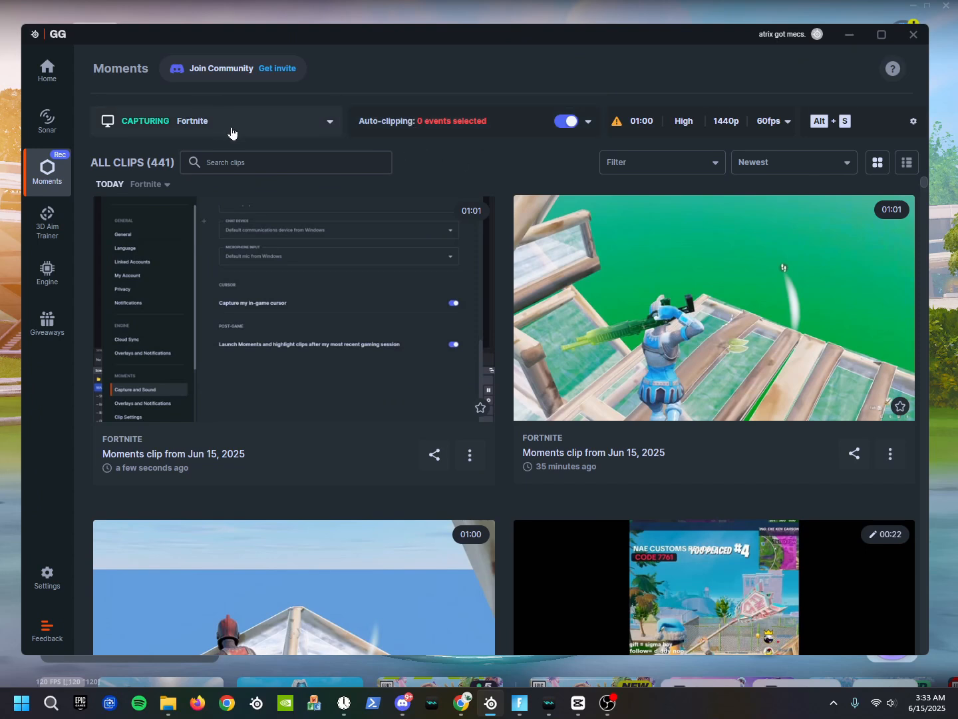
left_click(586, 121)
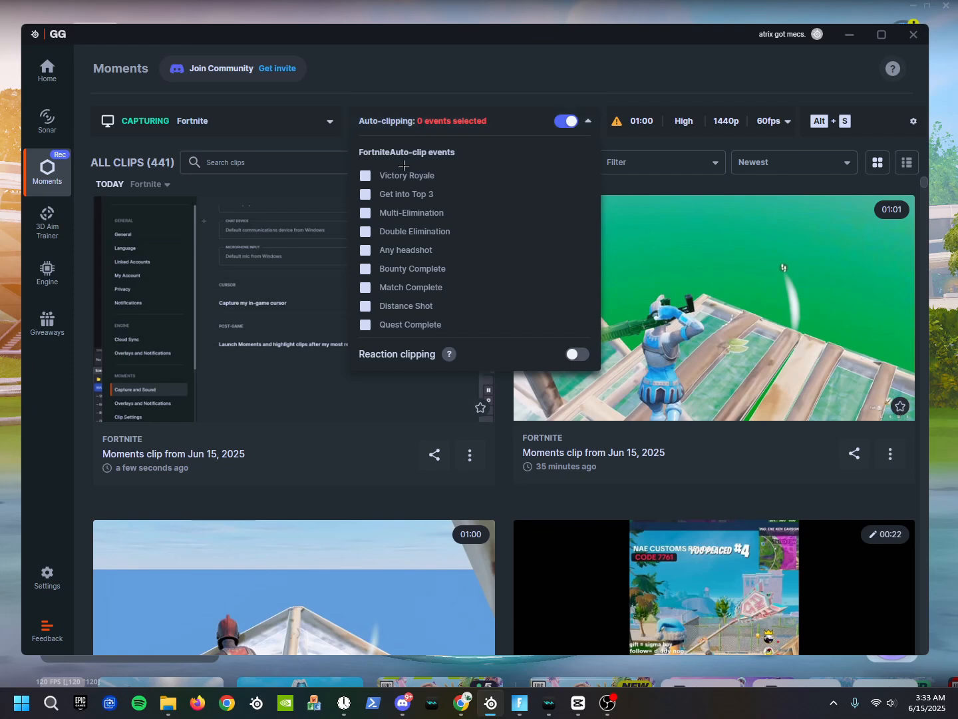
left_click(365, 326)
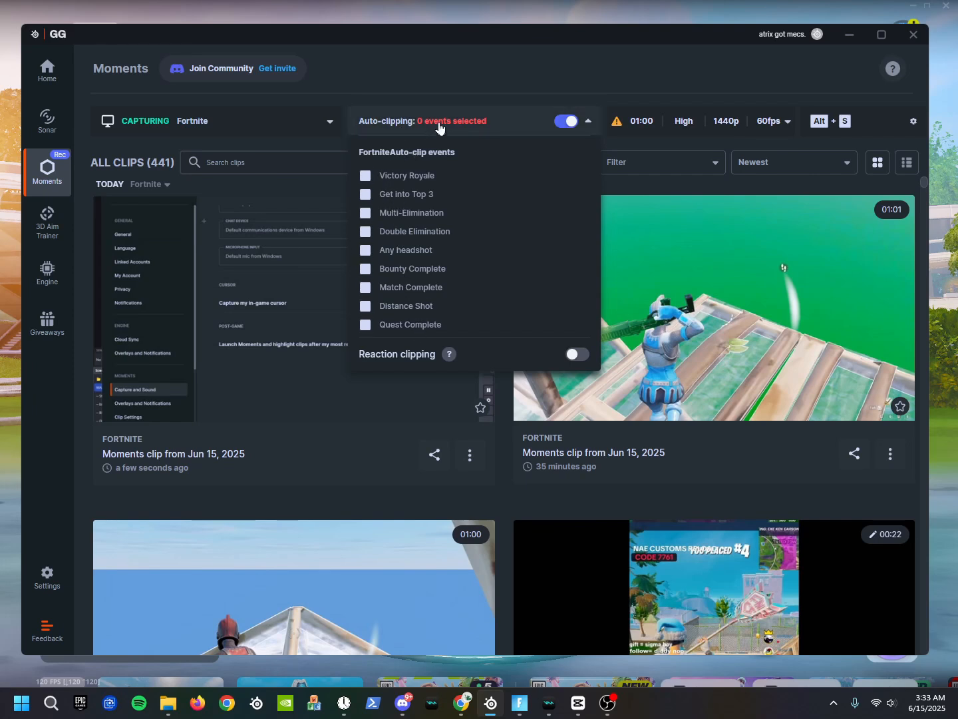
left_click(586, 121)
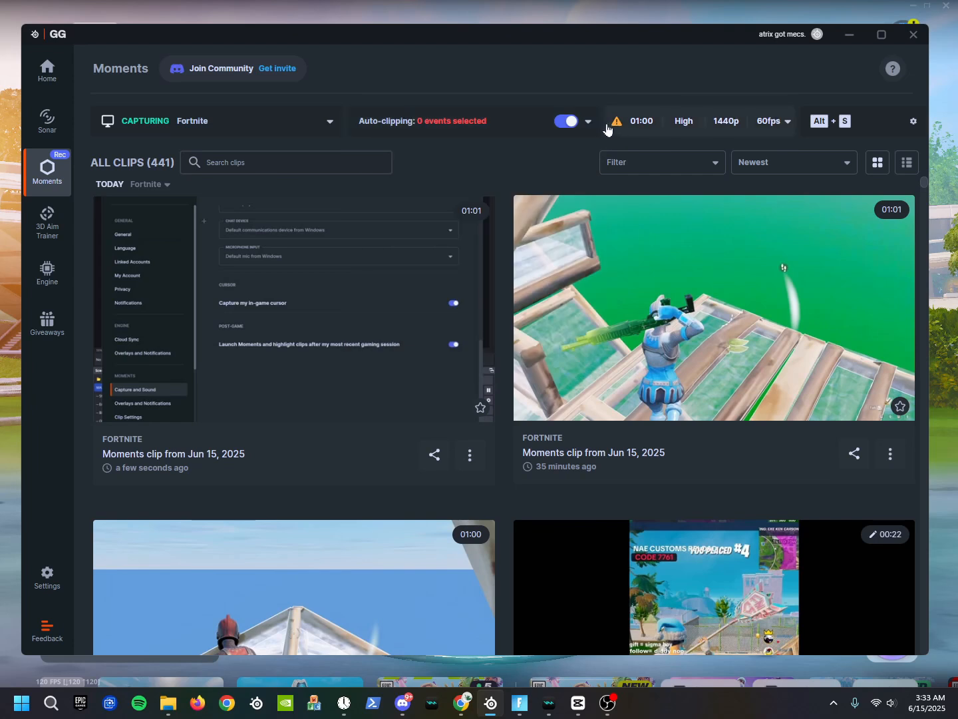
left_click(587, 121)
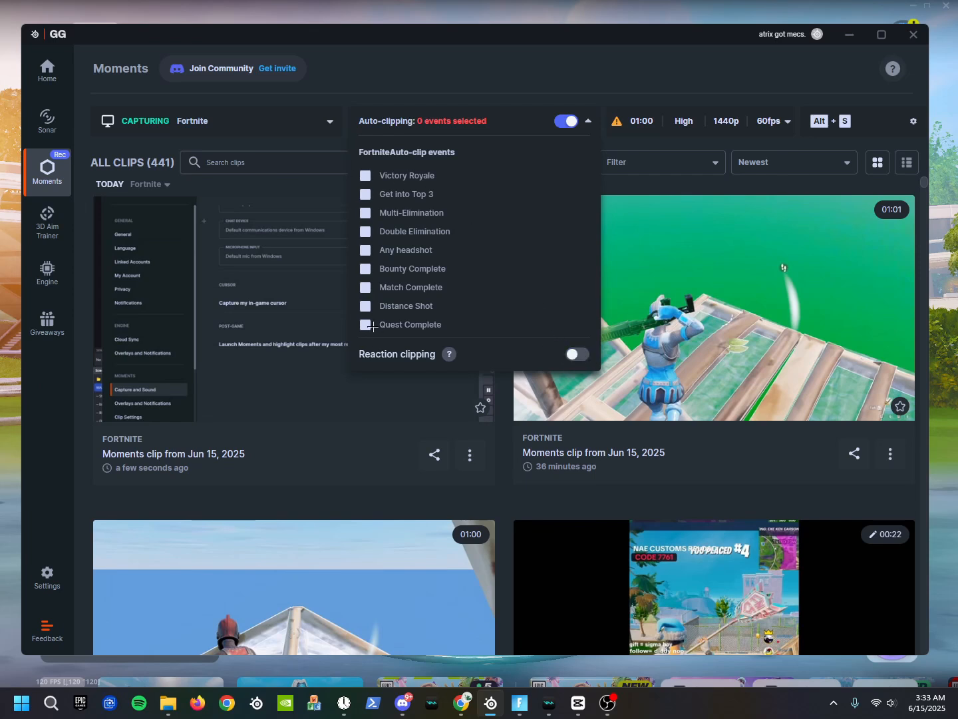
left_click(588, 121)
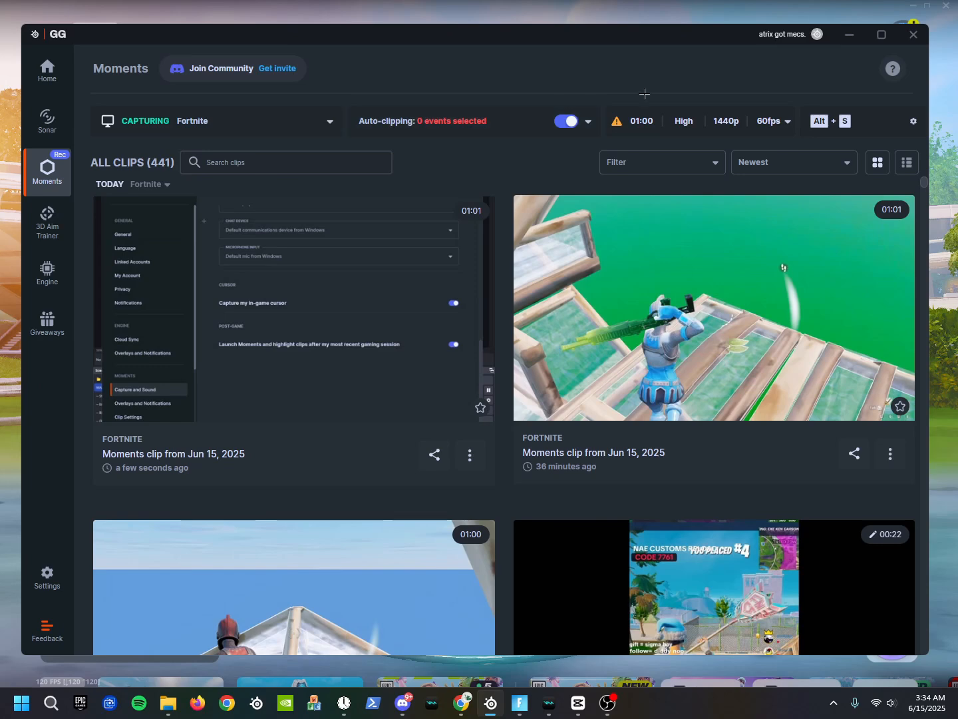
mouse_move(47, 120)
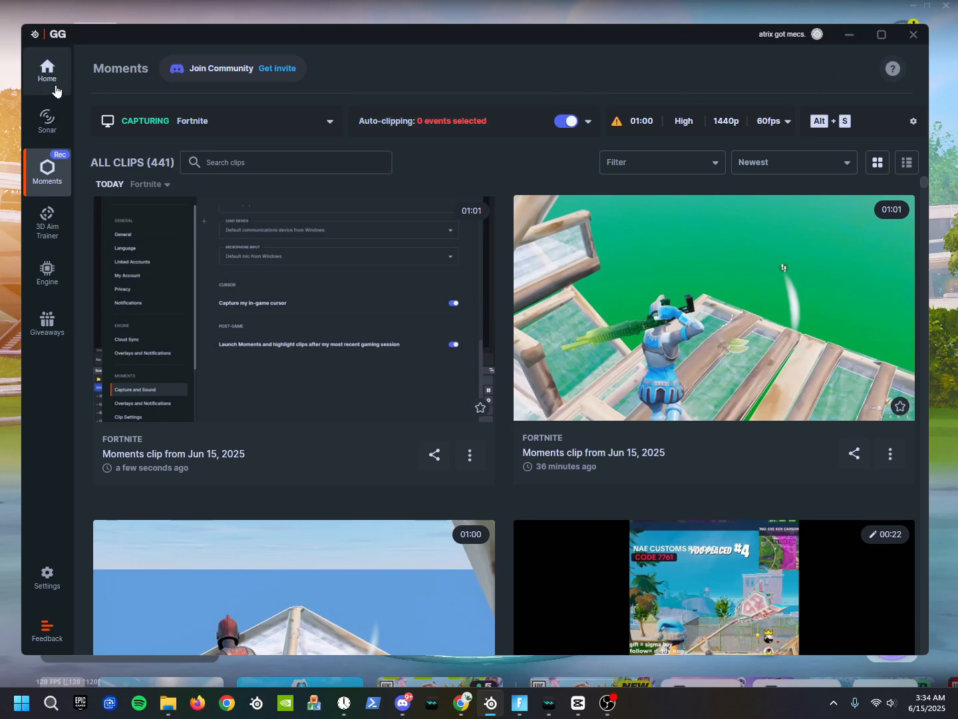
left_click(47, 71)
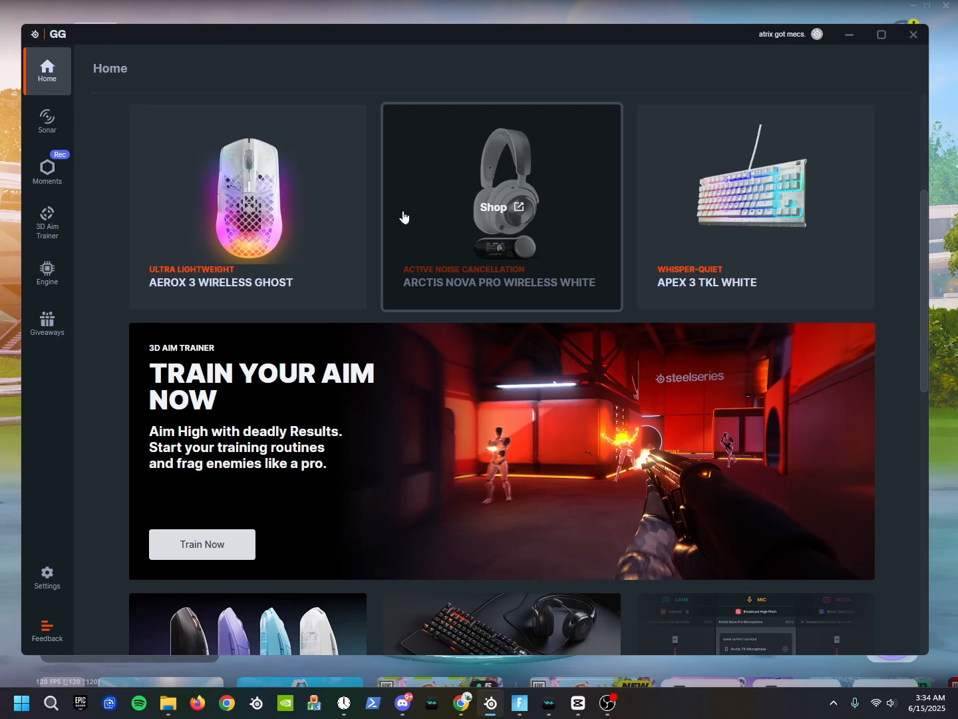
mouse_move(392, 216)
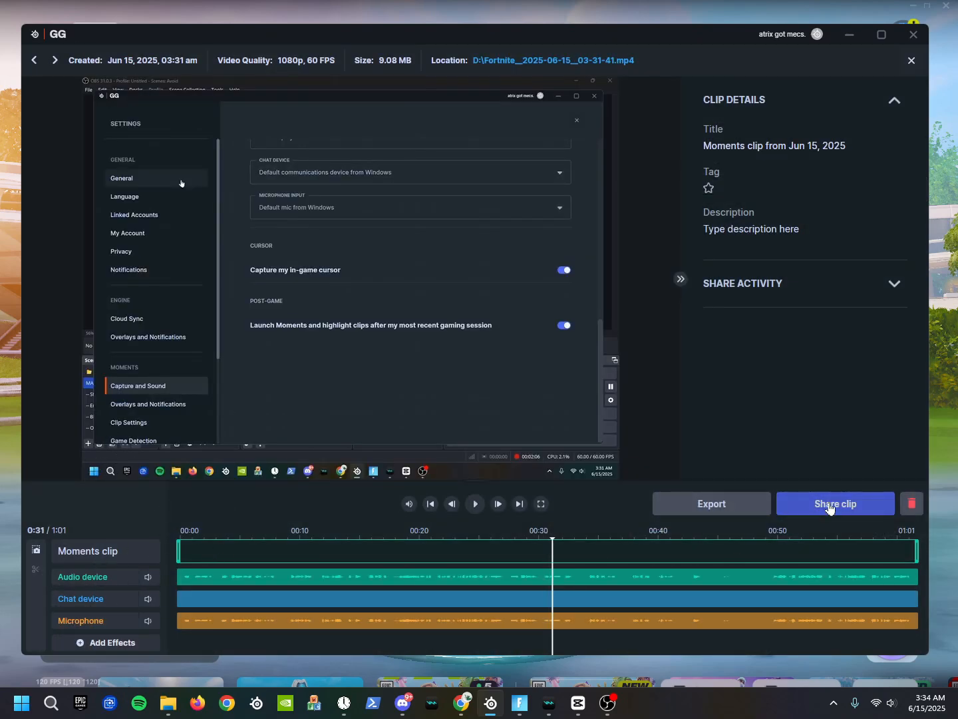
left_click(835, 503)
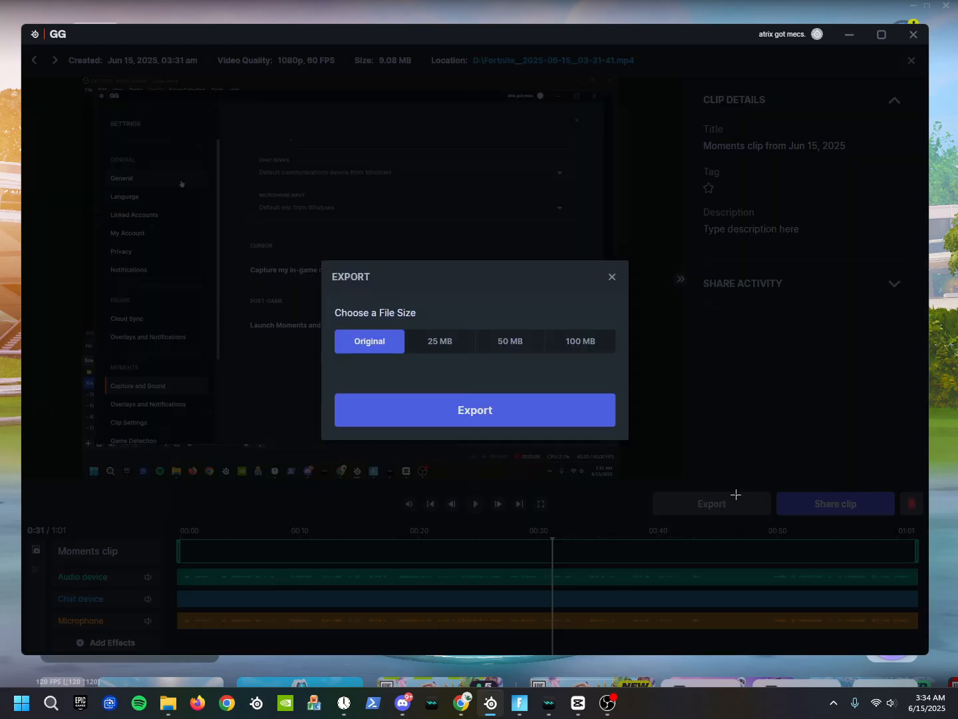
left_click(579, 340)
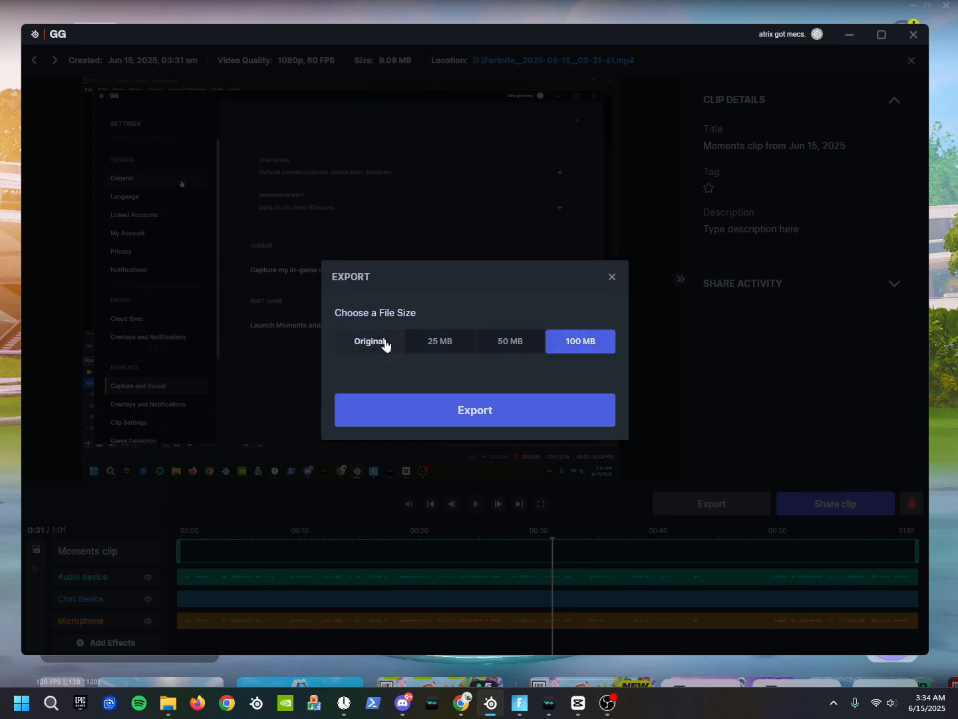
left_click(369, 341)
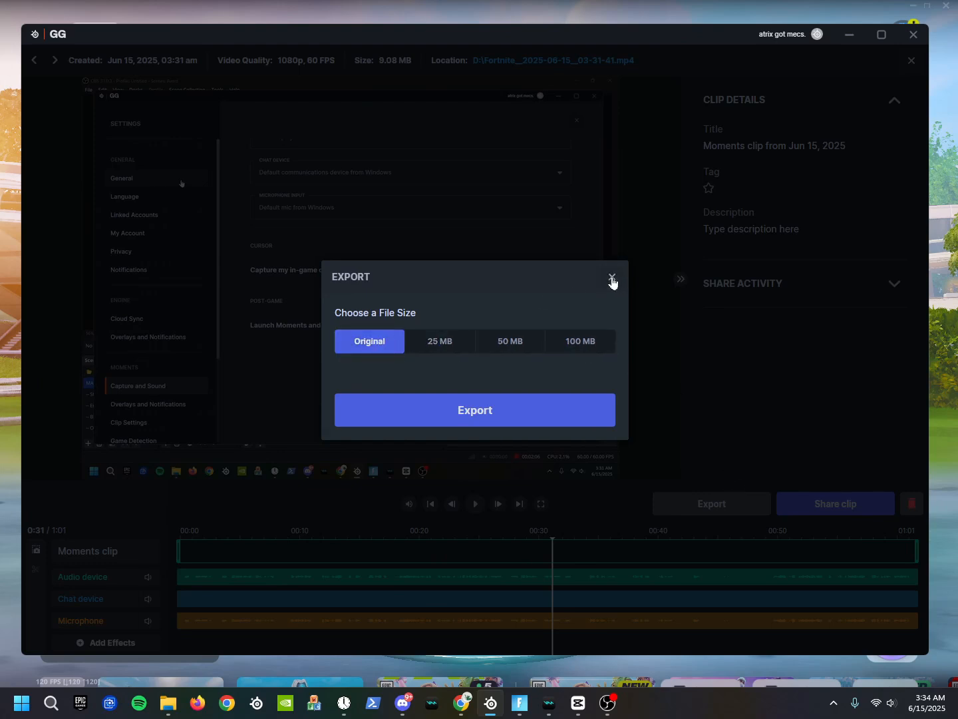
left_click(611, 279)
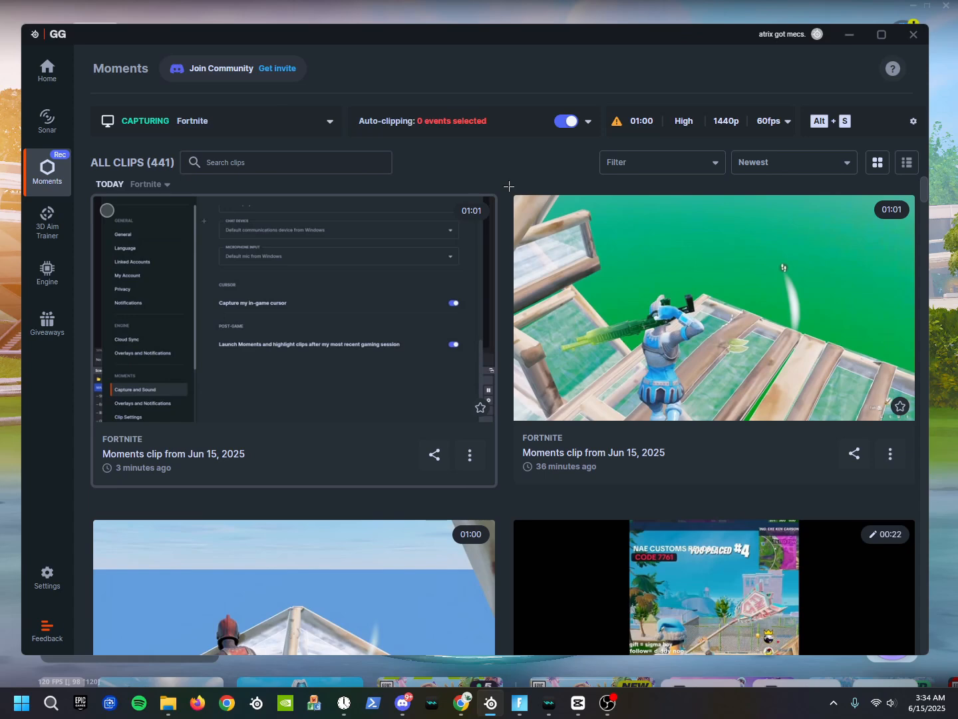
In Engine, view the Apex Pro Mini keyboard settings, then close that window.
left_click(46, 273)
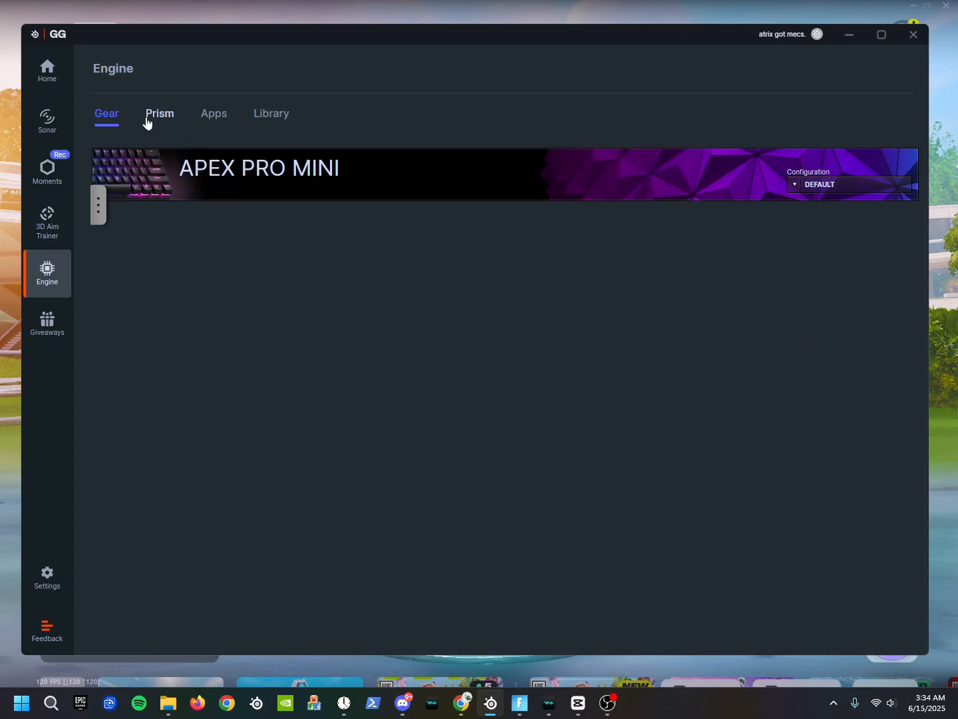
mouse_move(158, 129)
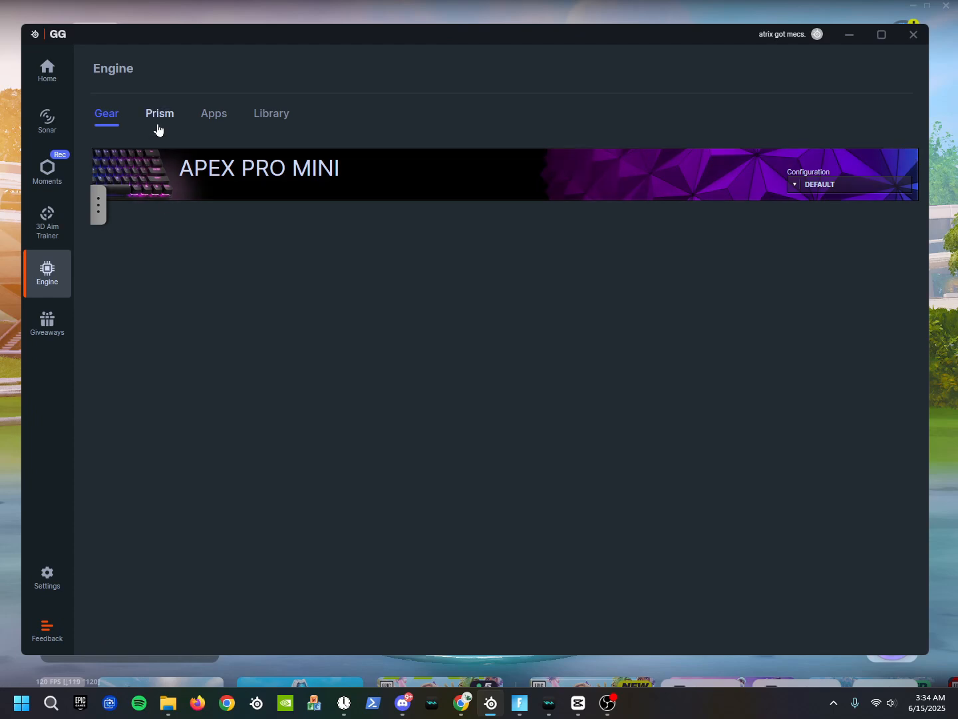
left_click(160, 113)
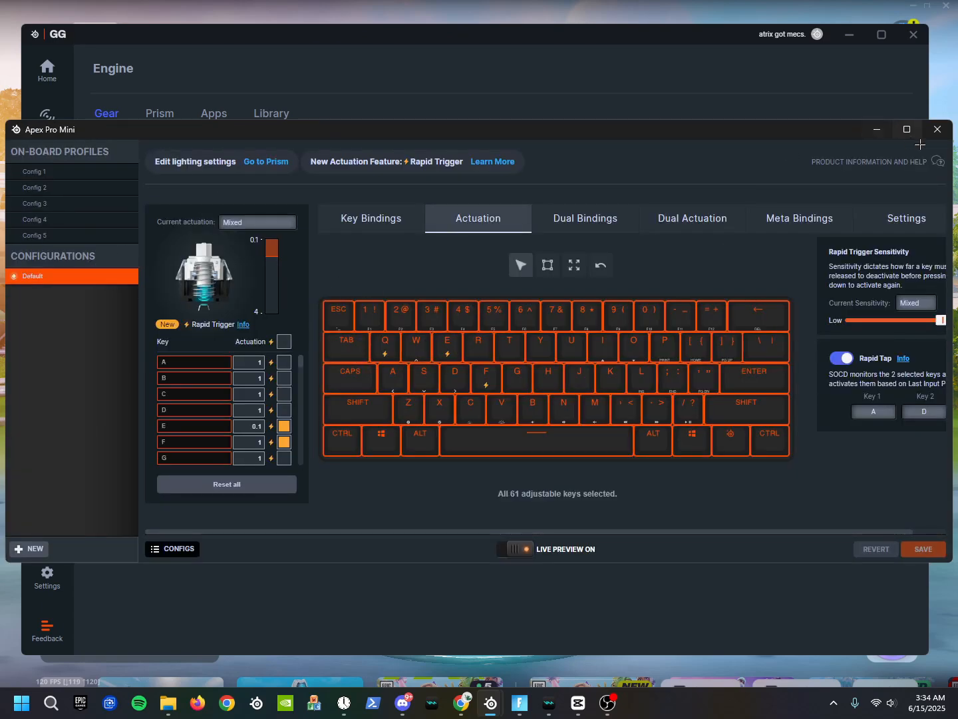
left_click(46, 121)
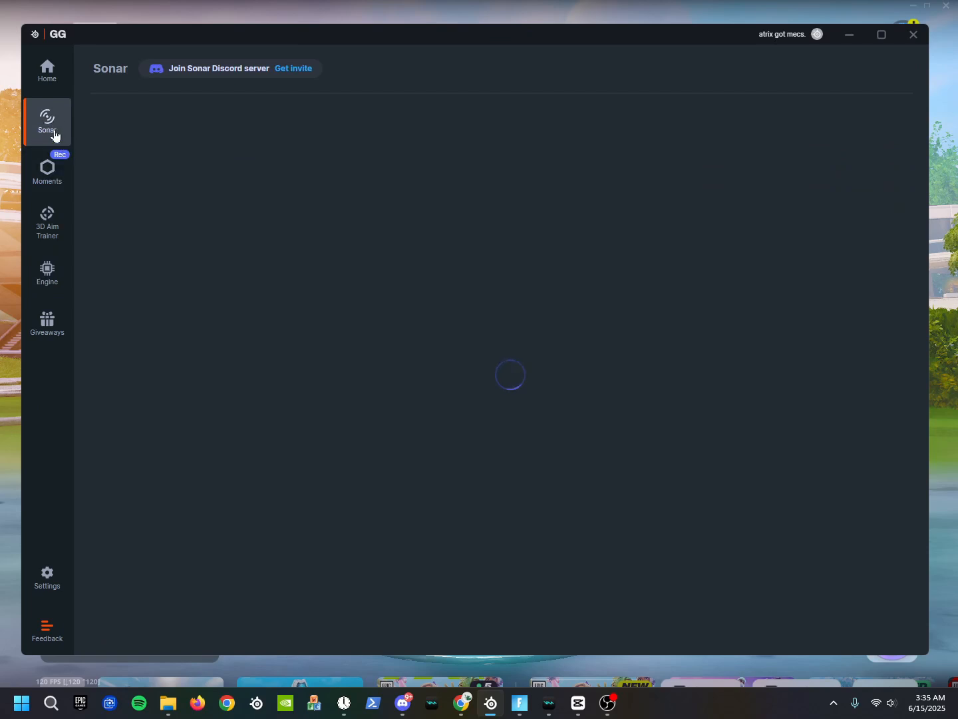
View the 3D Aim Trainer page, then scroll Home down to guides and community.
left_click(47, 221)
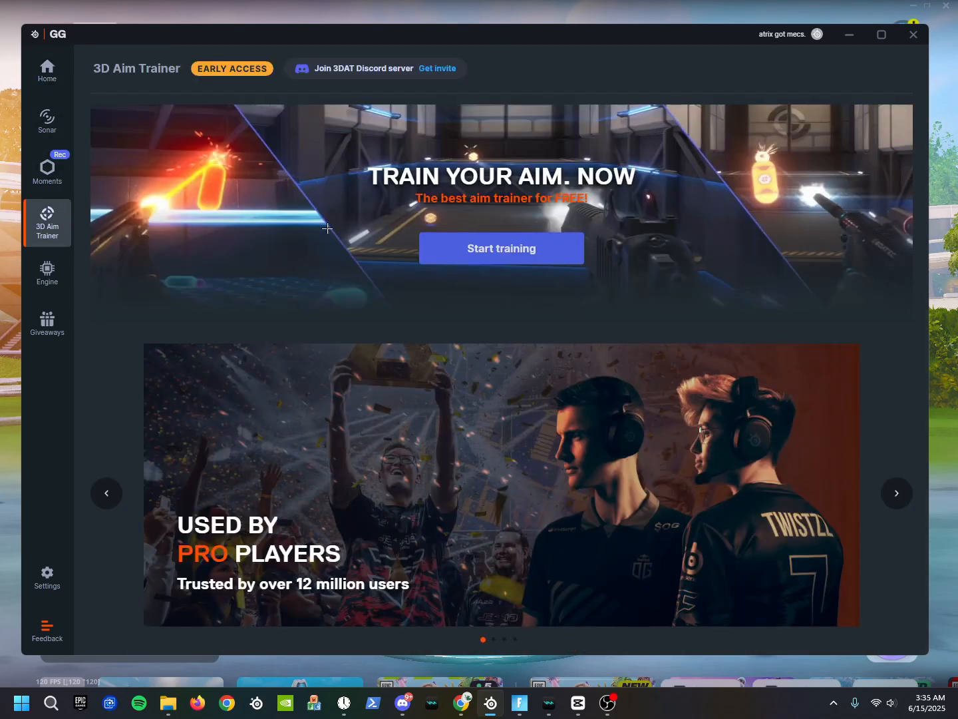
mouse_move(375, 222)
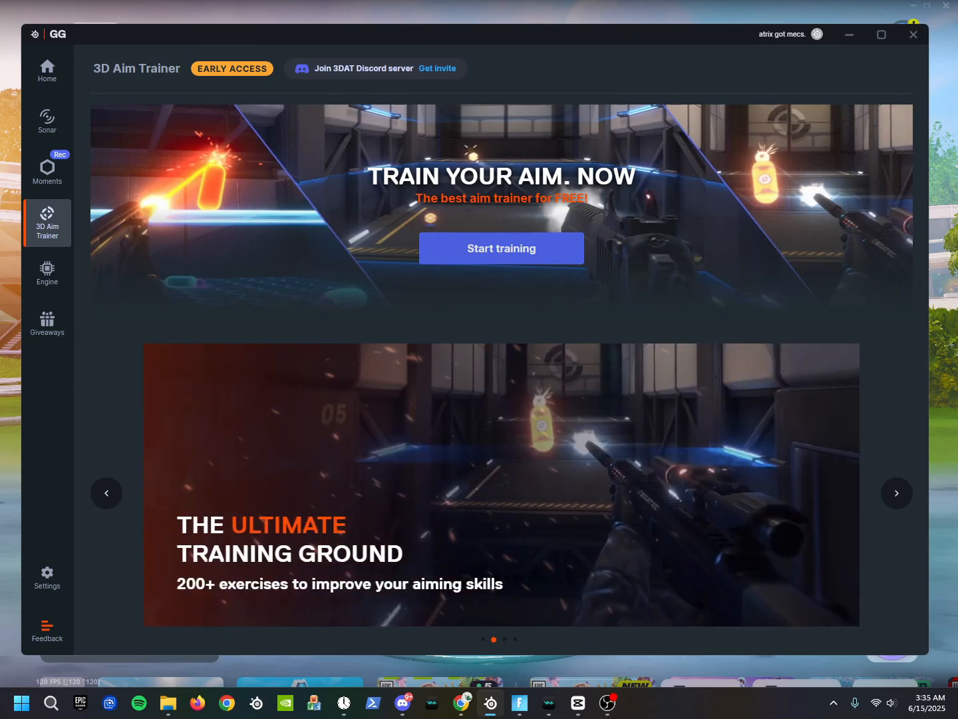
left_click(47, 72)
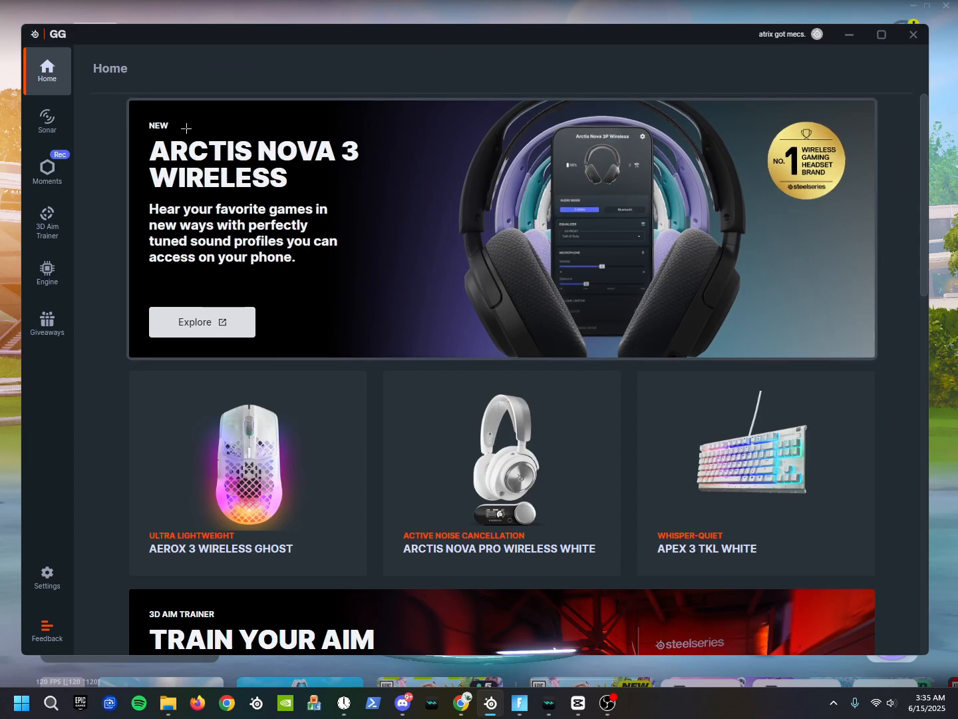
scroll("down", 3)
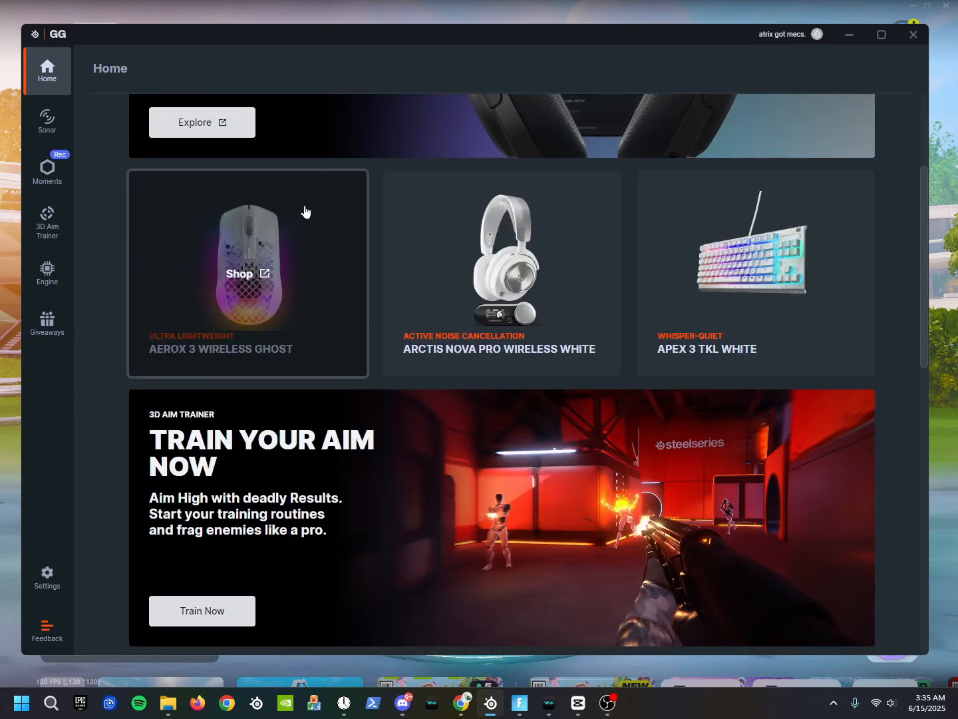
scroll("down", 3)
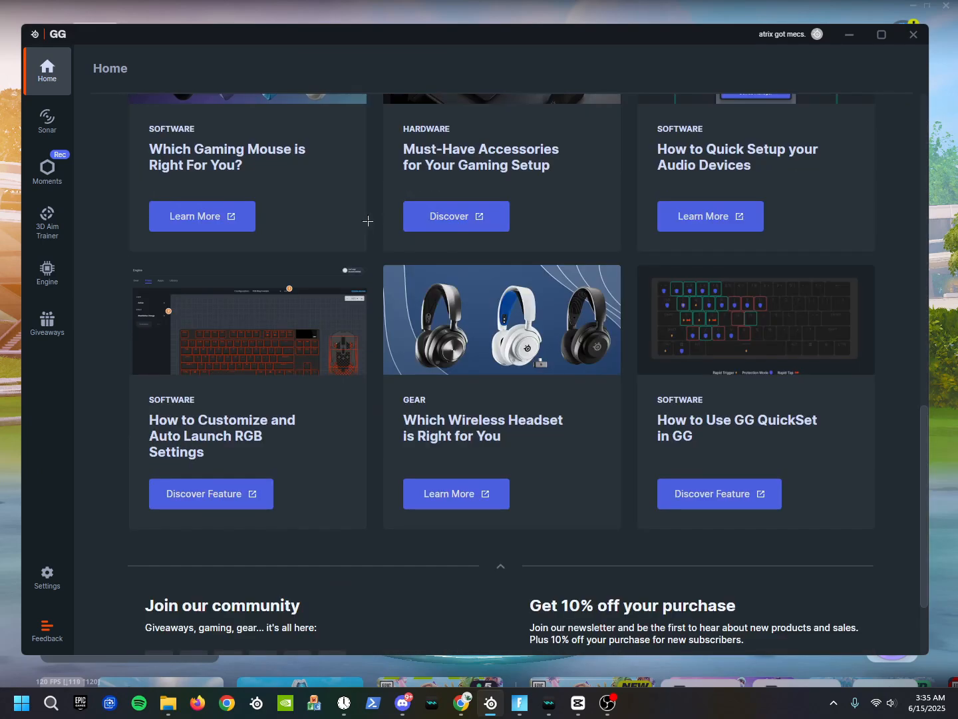